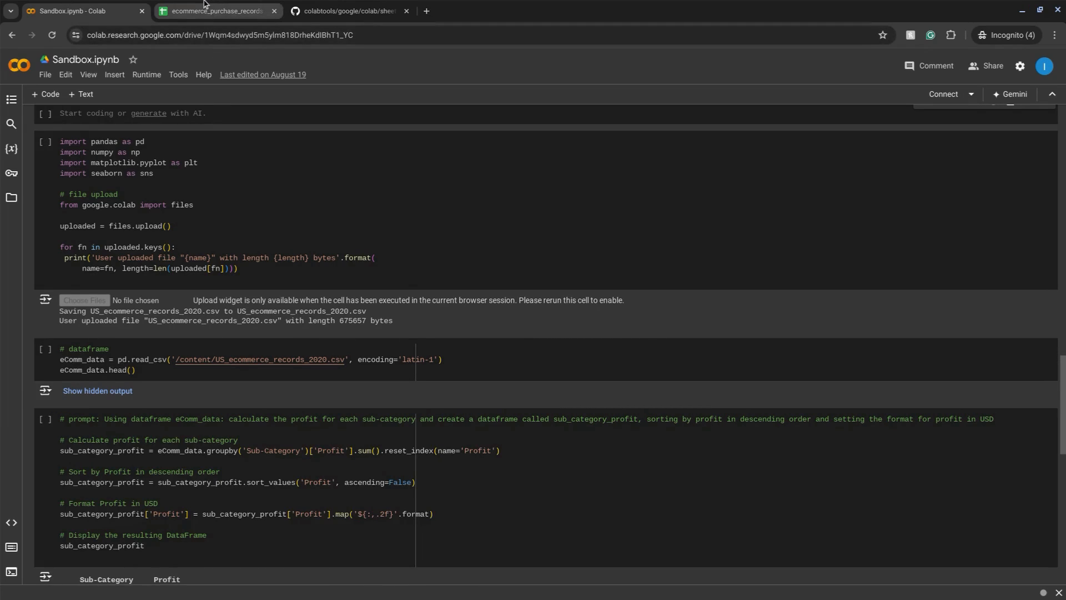
mouse_move(216, 11)
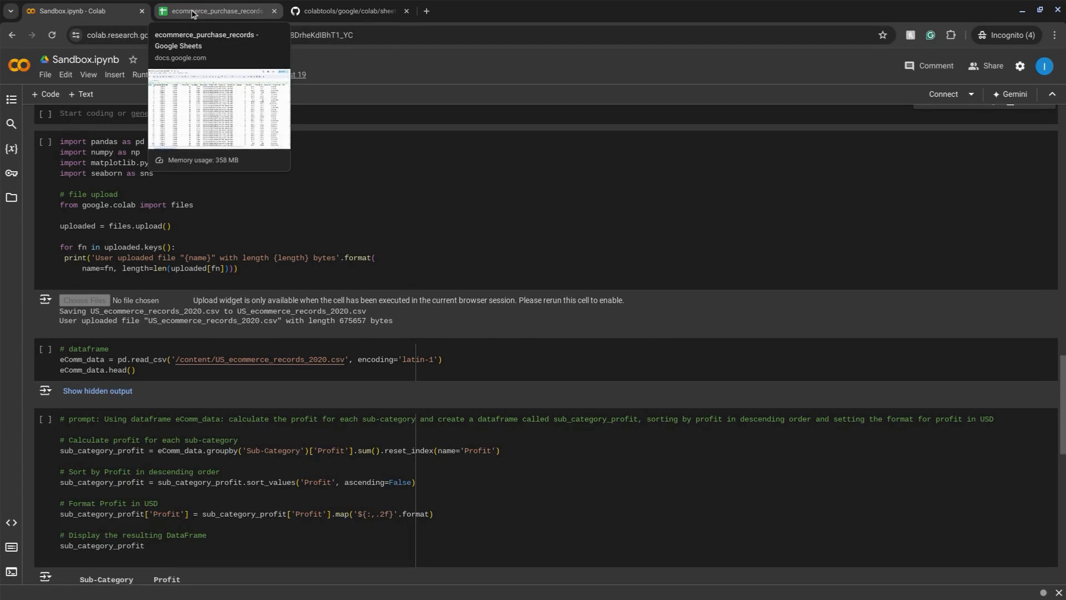
Step: Switch to the browser tab showing colabtools google/colab/sheets.py on GitHub
left_click(346, 11)
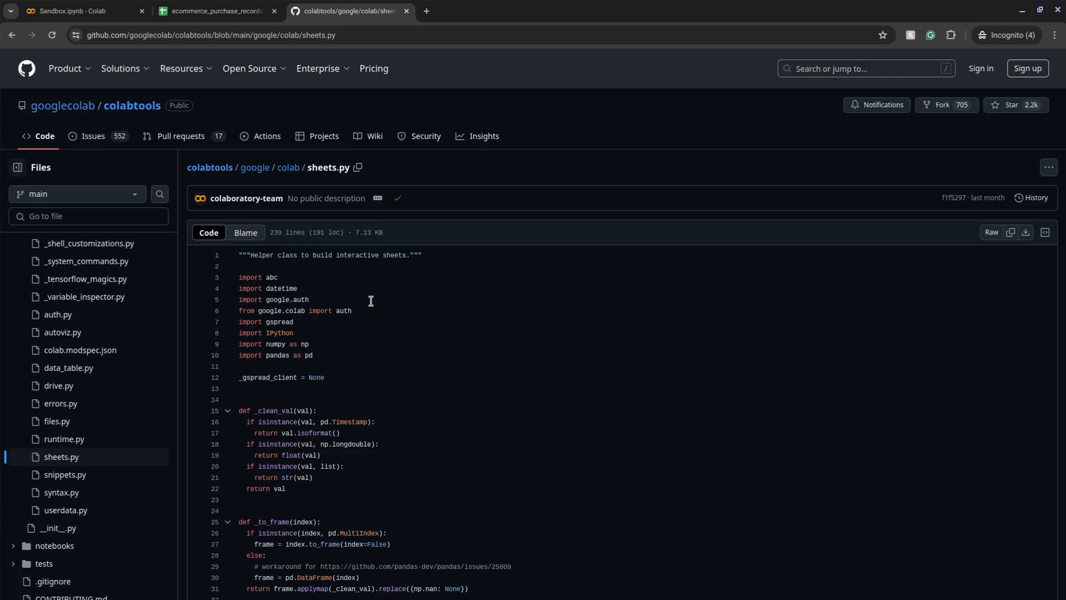
mouse_move(358, 279)
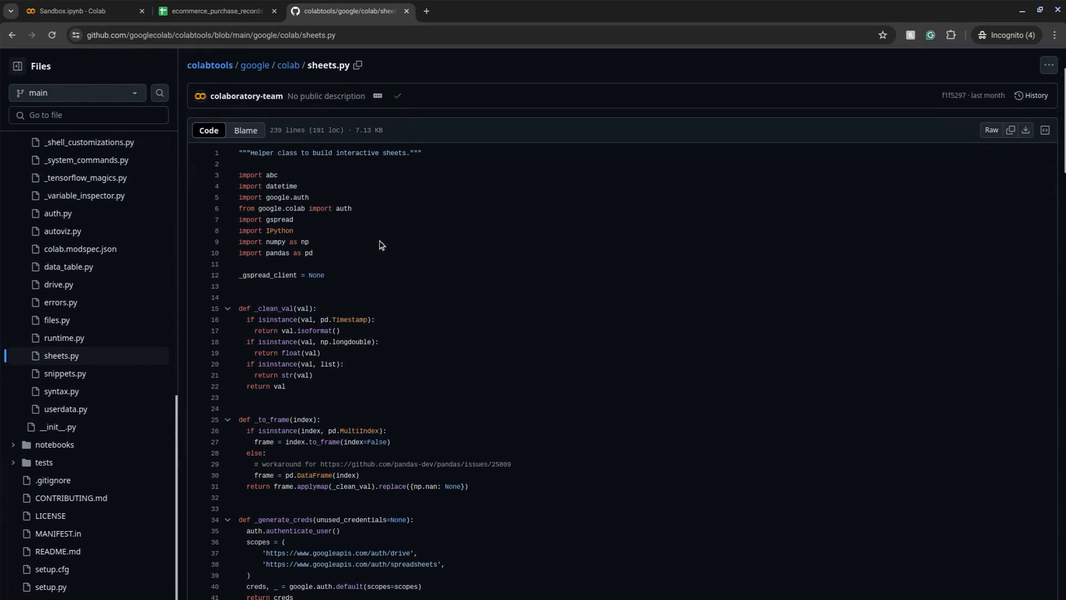
scroll("down", 3)
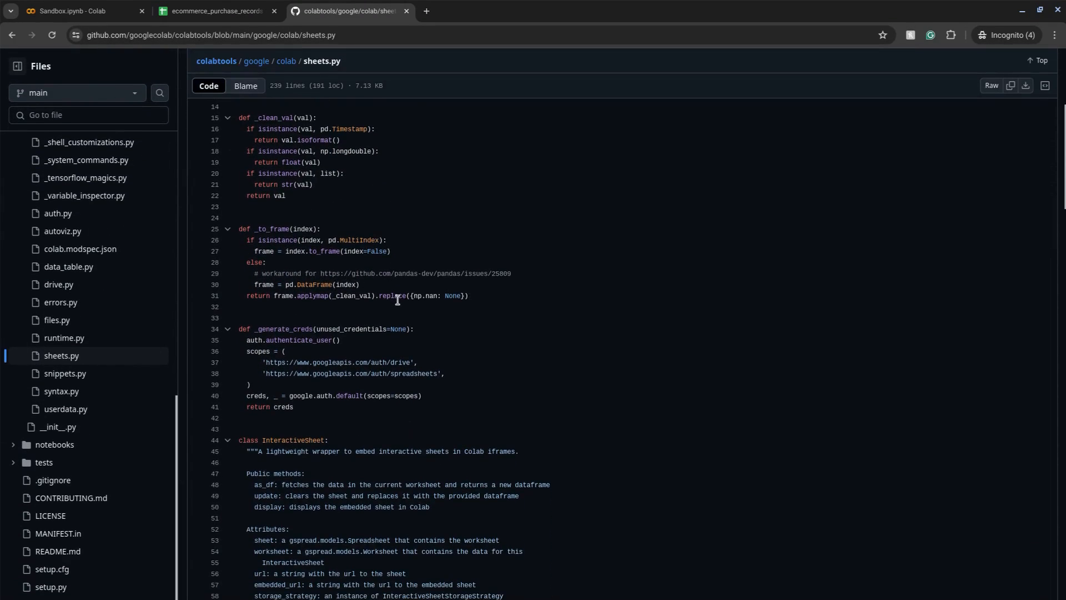
scroll("down", 3)
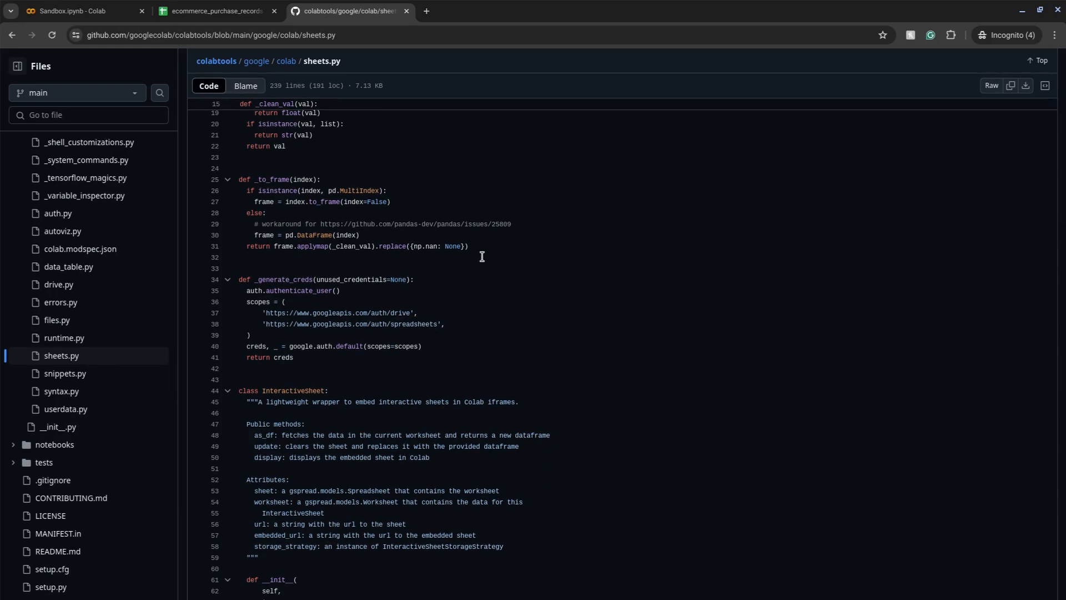
scroll("down", 3)
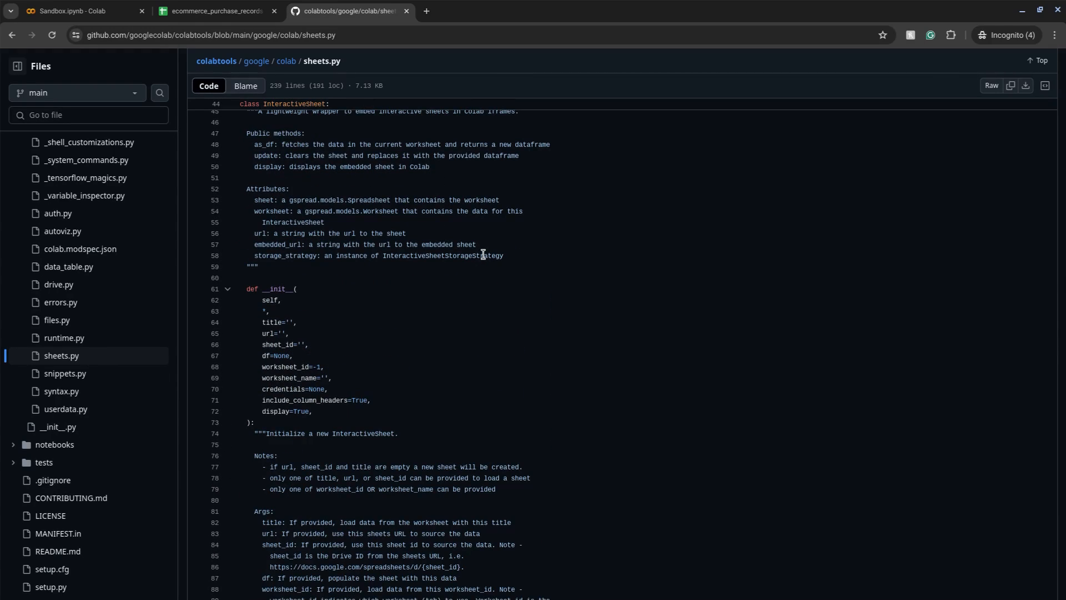
Step: In Tutorial Sandbox, write imports for auth, gspread, sheets, pandas, numpy and sheet = sheets.InteractiveSheet()
left_click(75, 11)
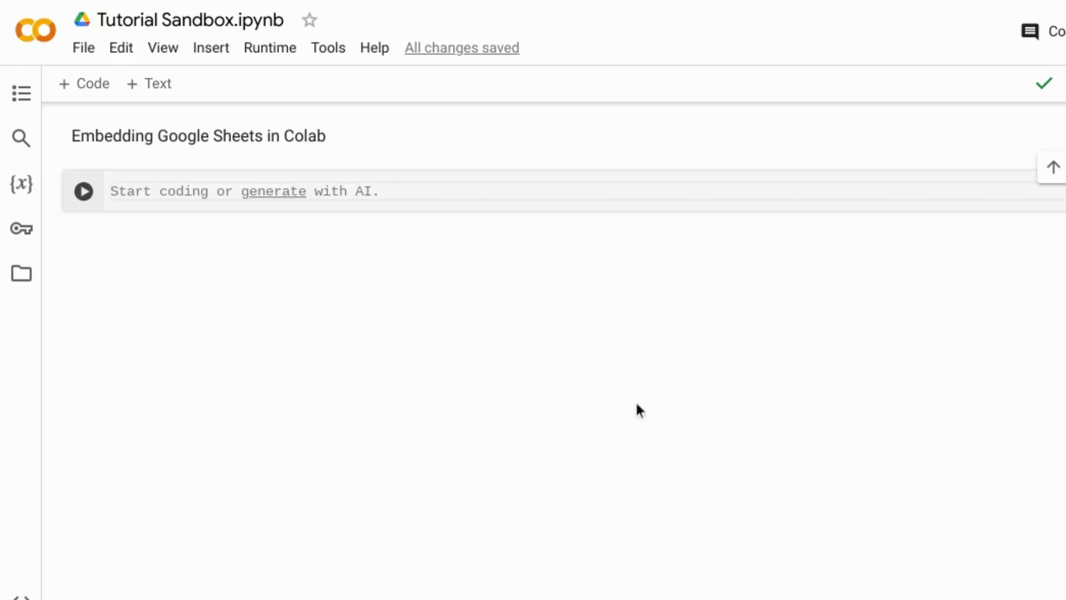
mouse_move(346, 261)
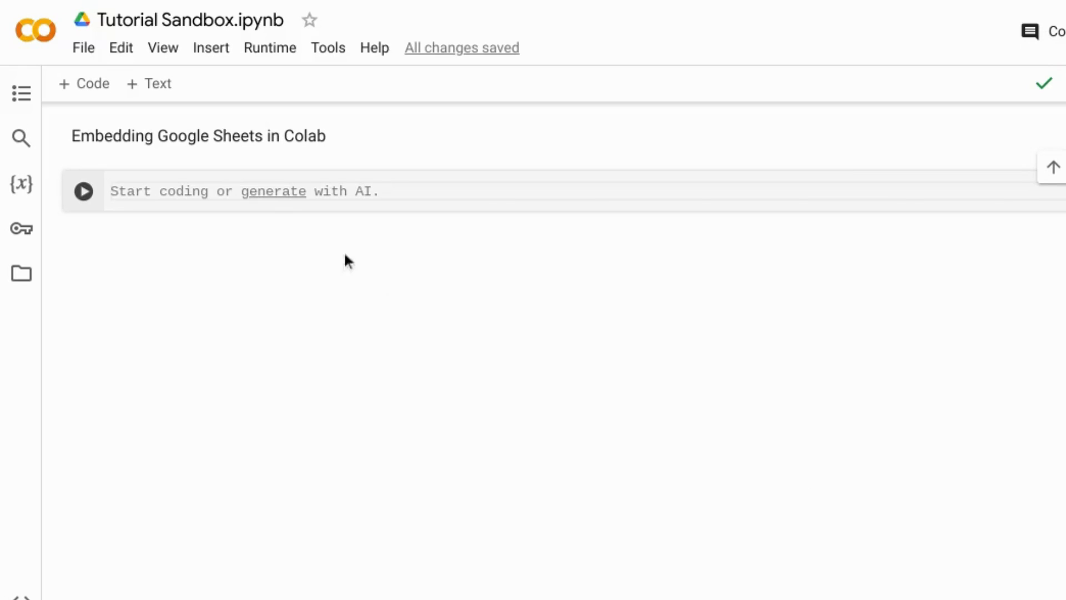
type("from google.colab import auth")
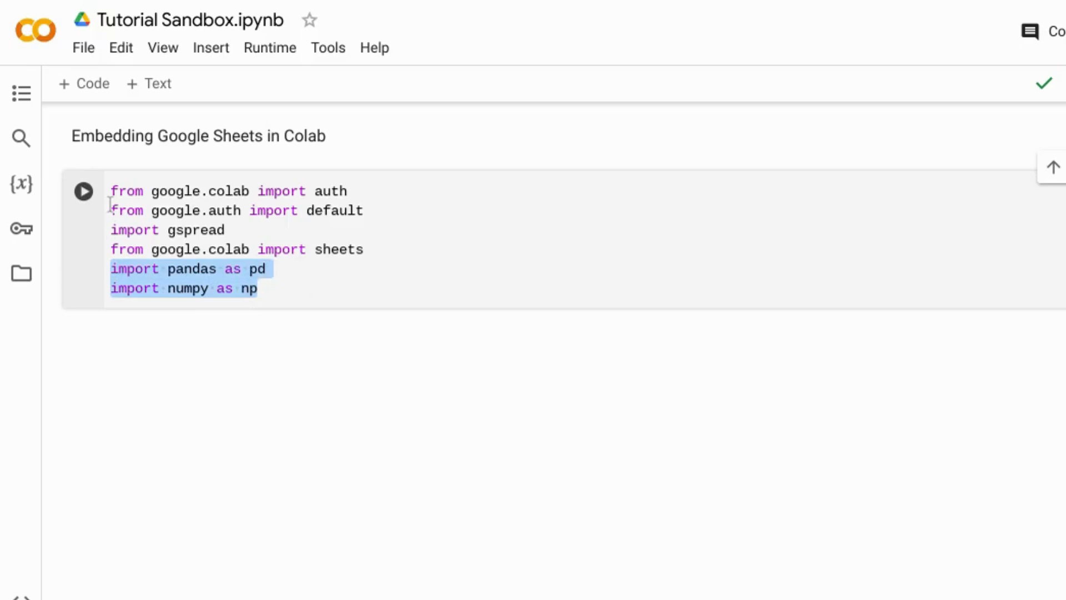
mouse_move(204, 210)
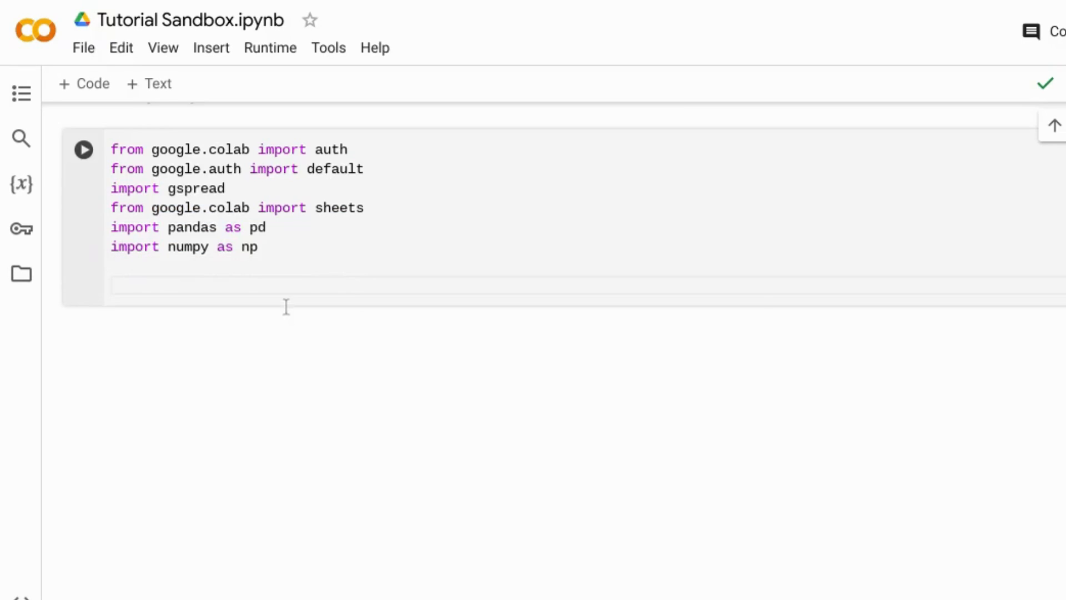
type("# Creates a new interactive sheet.")
type("sheet = sheets.InteractiveSheet()")
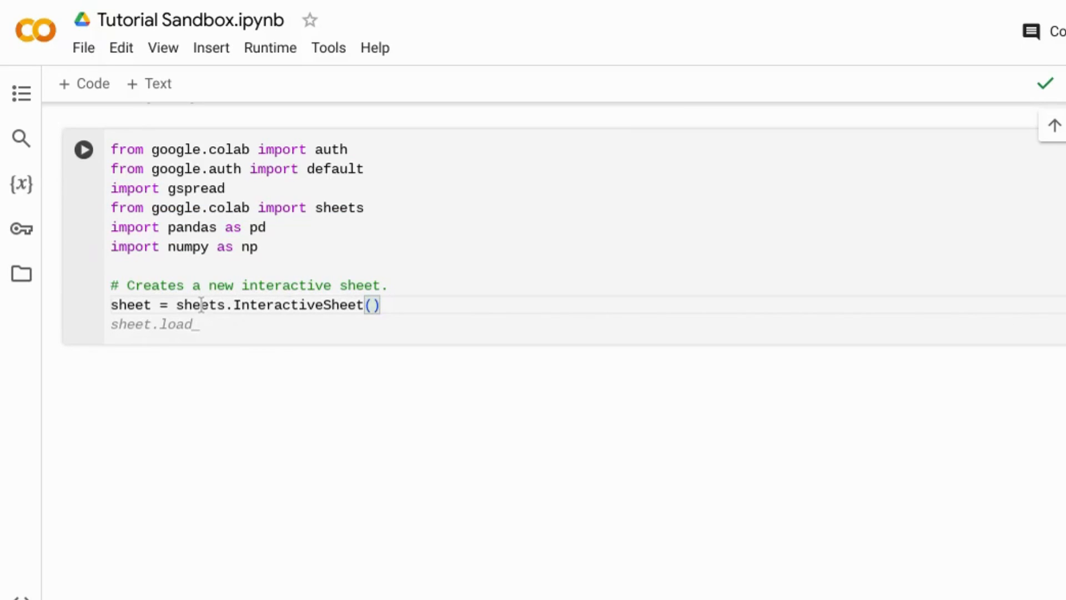
left_click(373, 305)
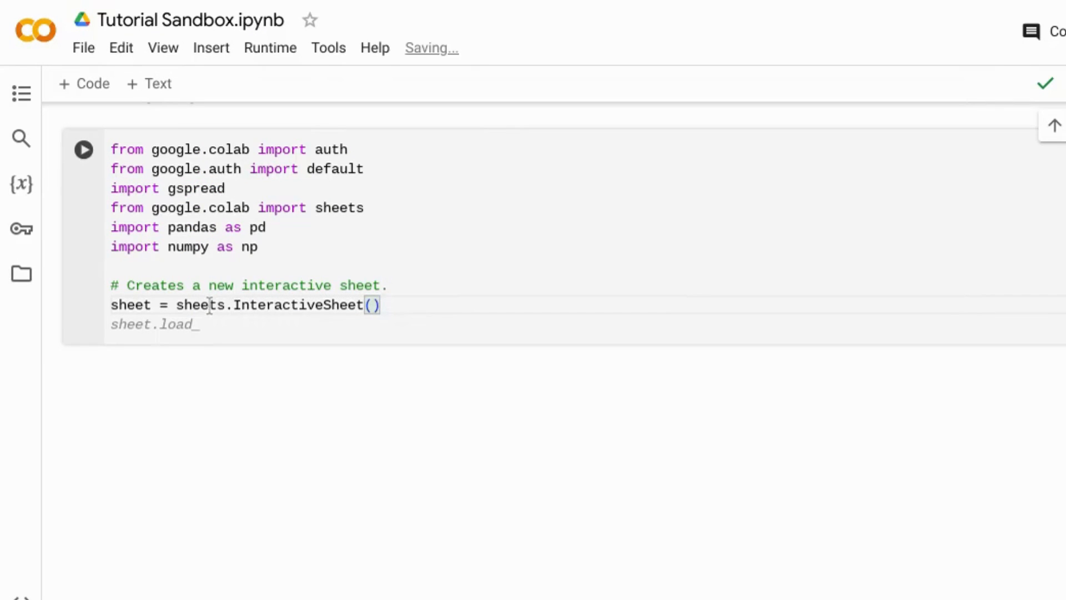
Step: Run the InteractiveSheet cell and allow Google credentials, embedding a new blank sheet
left_click(82, 148)
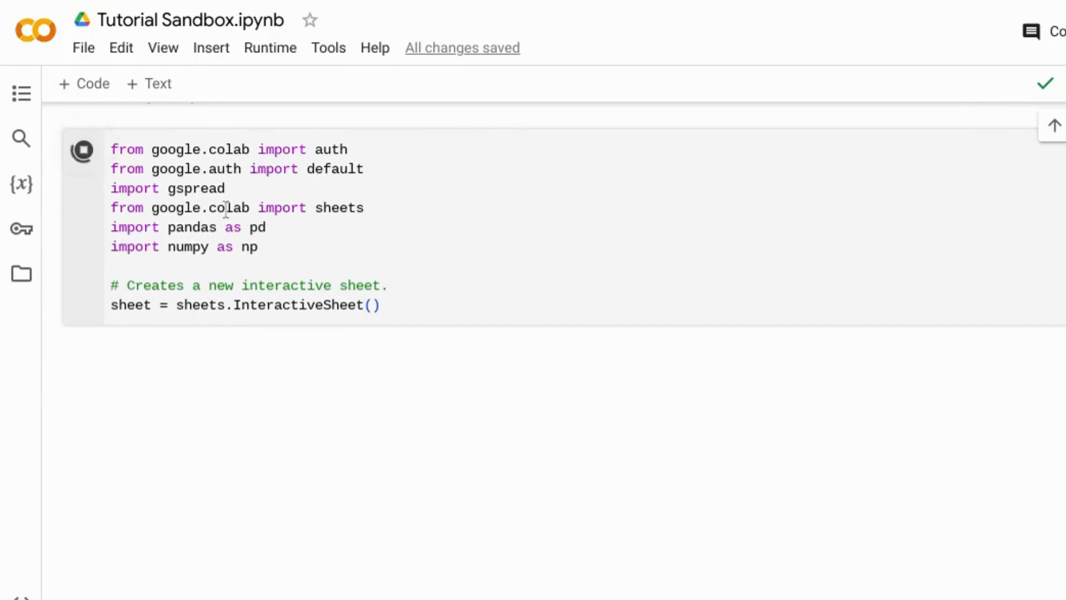
left_click(82, 150)
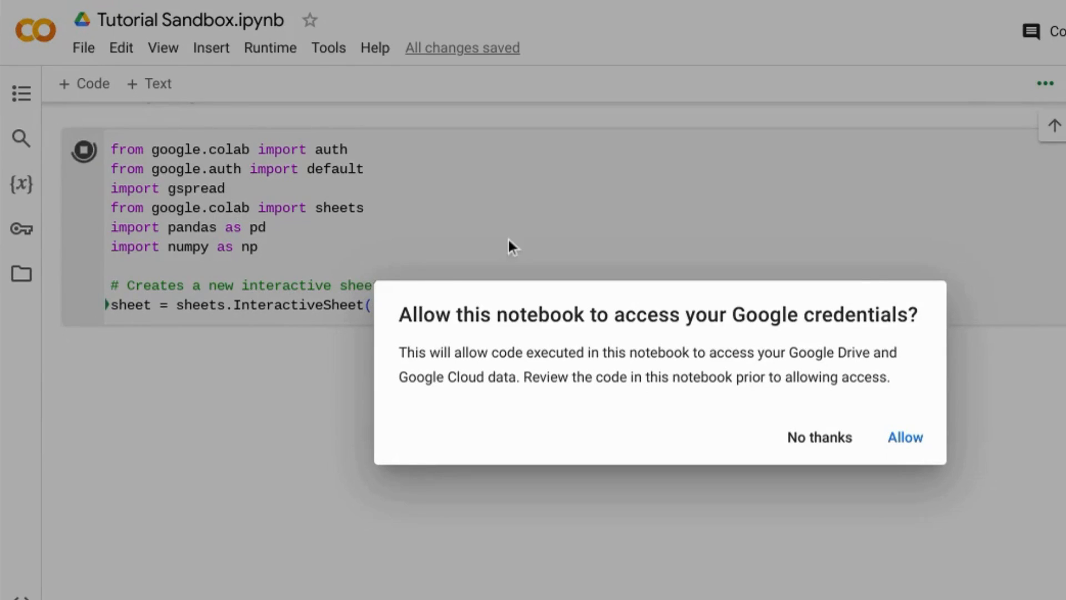
left_click(904, 437)
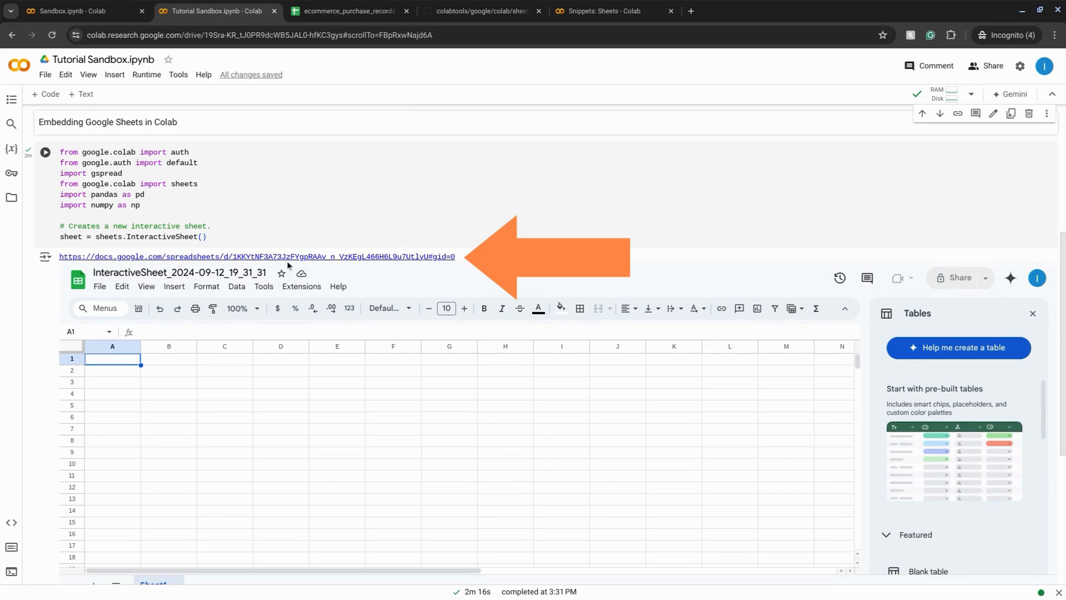
mouse_move(294, 258)
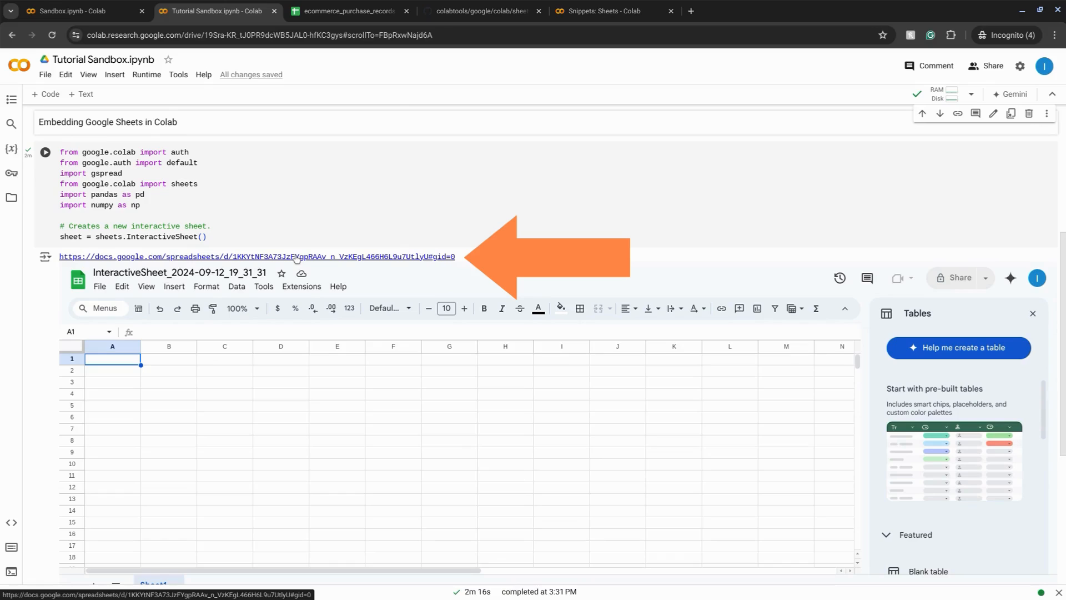
mouse_move(324, 272)
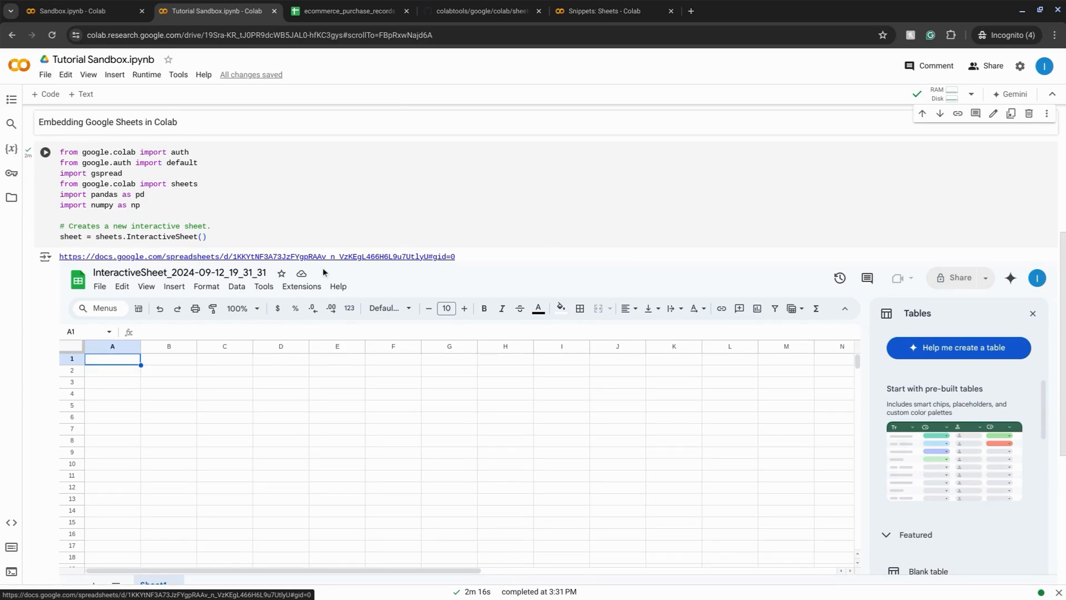
mouse_move(451, 285)
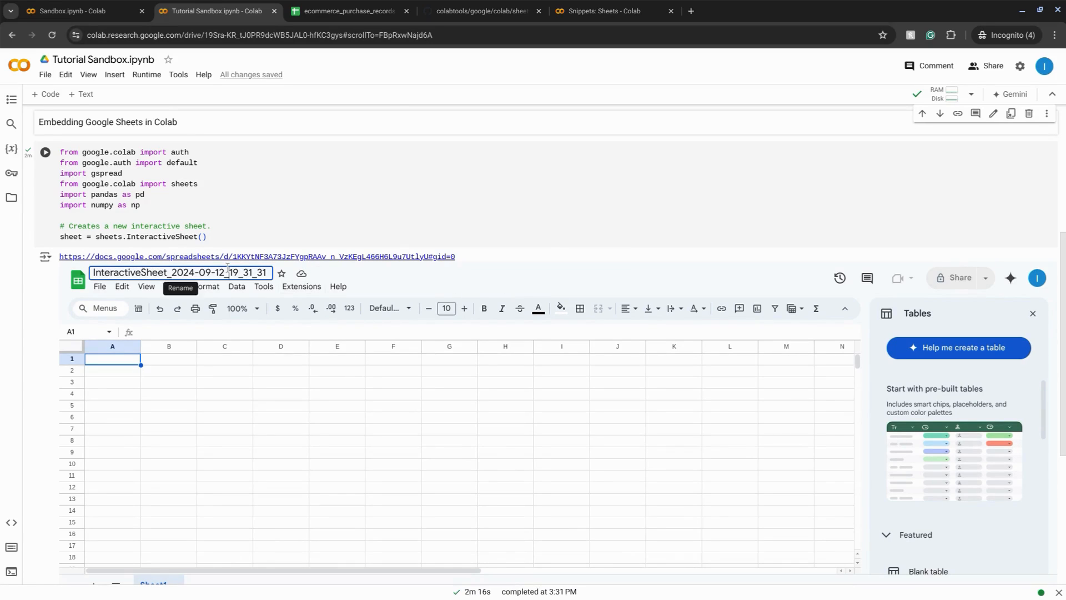
Step: Title the embedded sheet 'Colab Sheets Tutorial' and fill it with purchase records, including Avg_Price
type("Colab Sheets Tutorial")
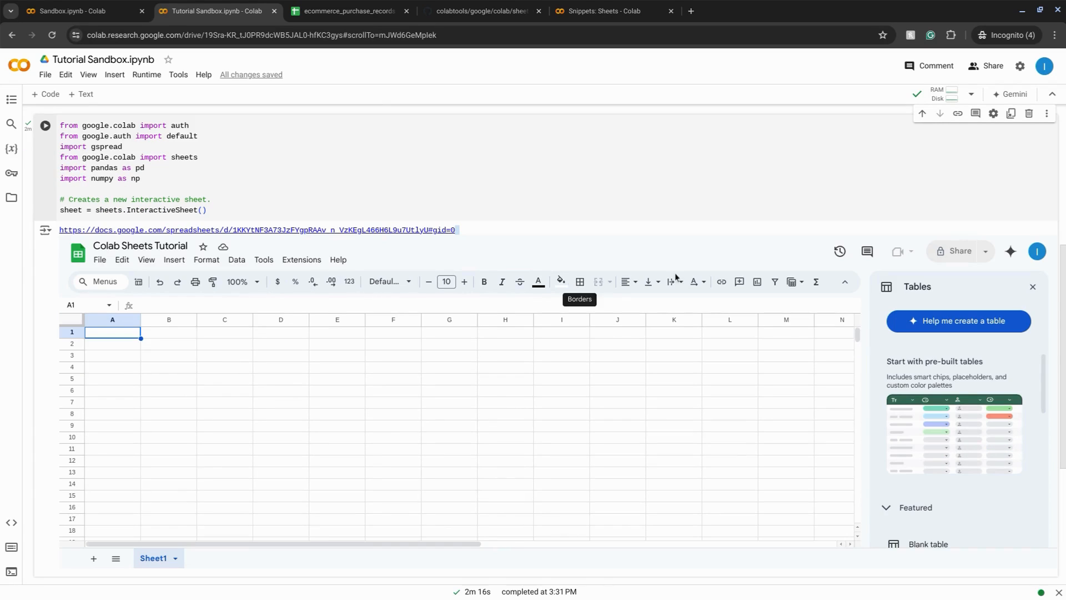
mouse_move(854, 320)
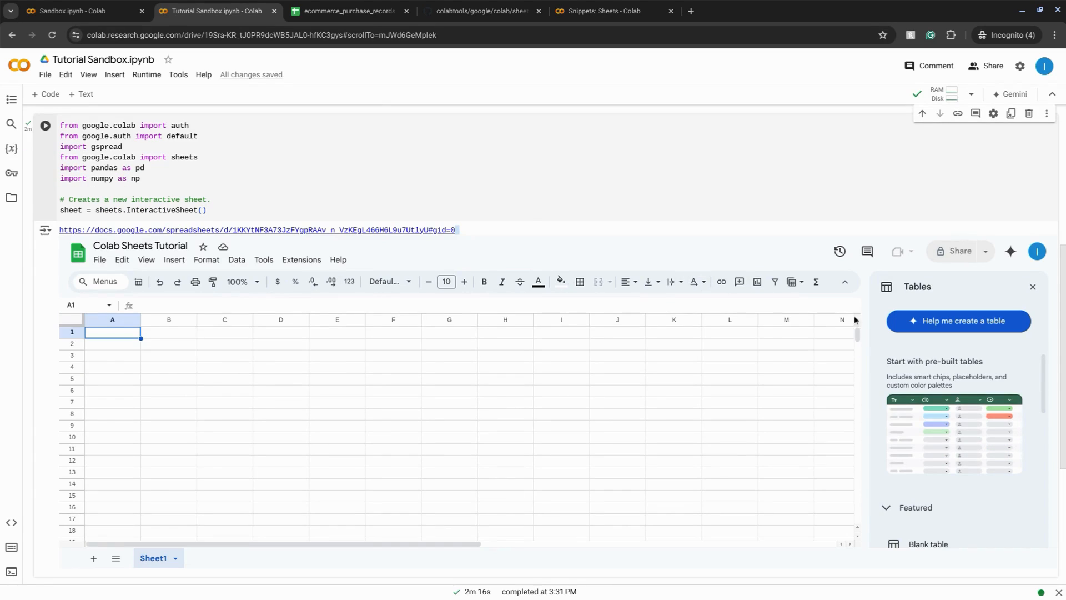
mouse_move(955, 390)
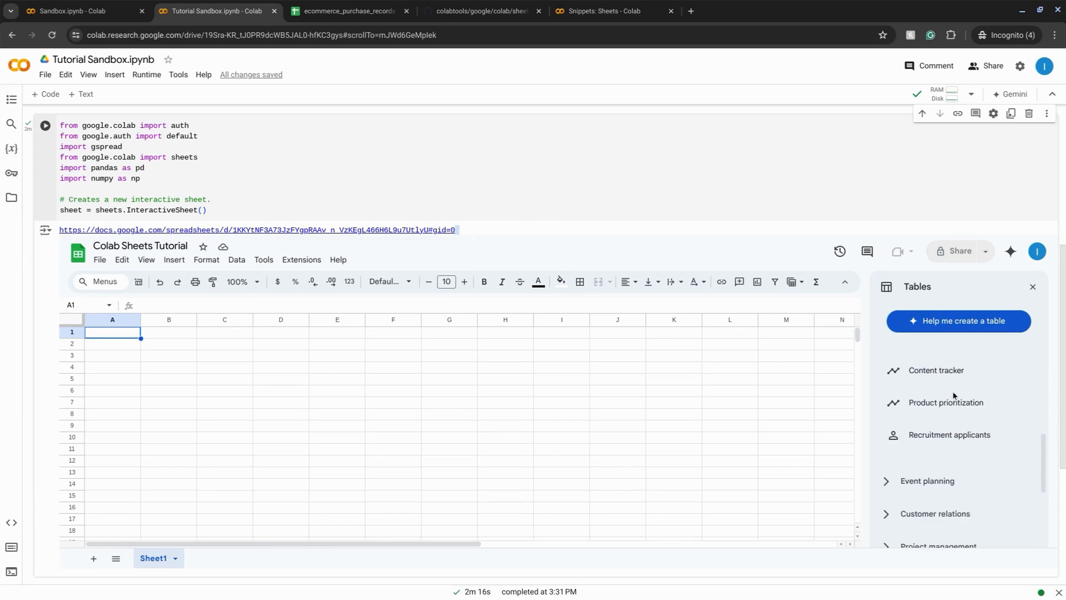
type("=tod")
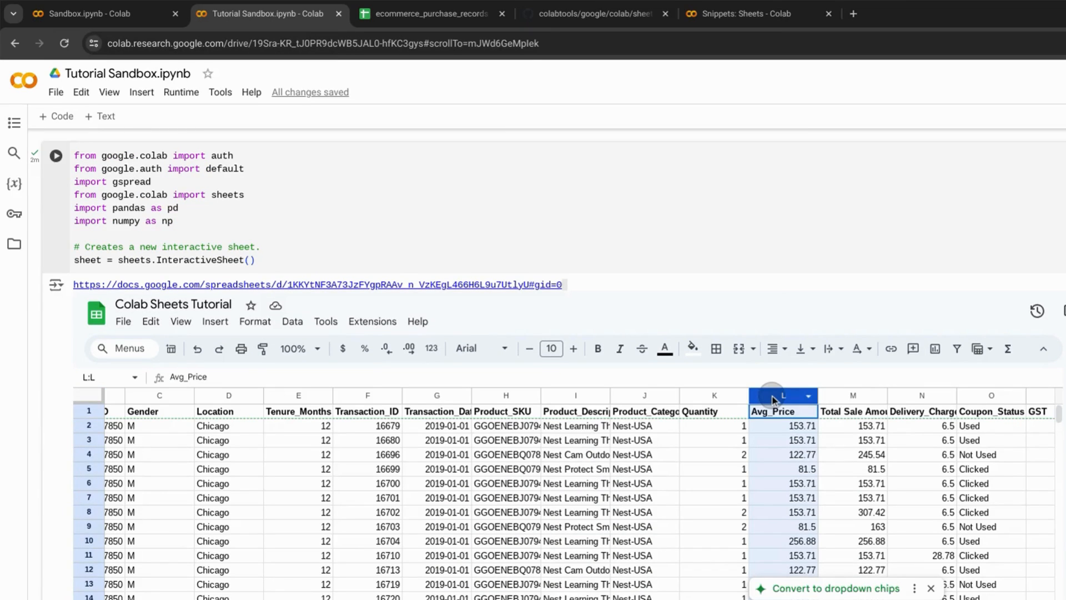
left_click(343, 348)
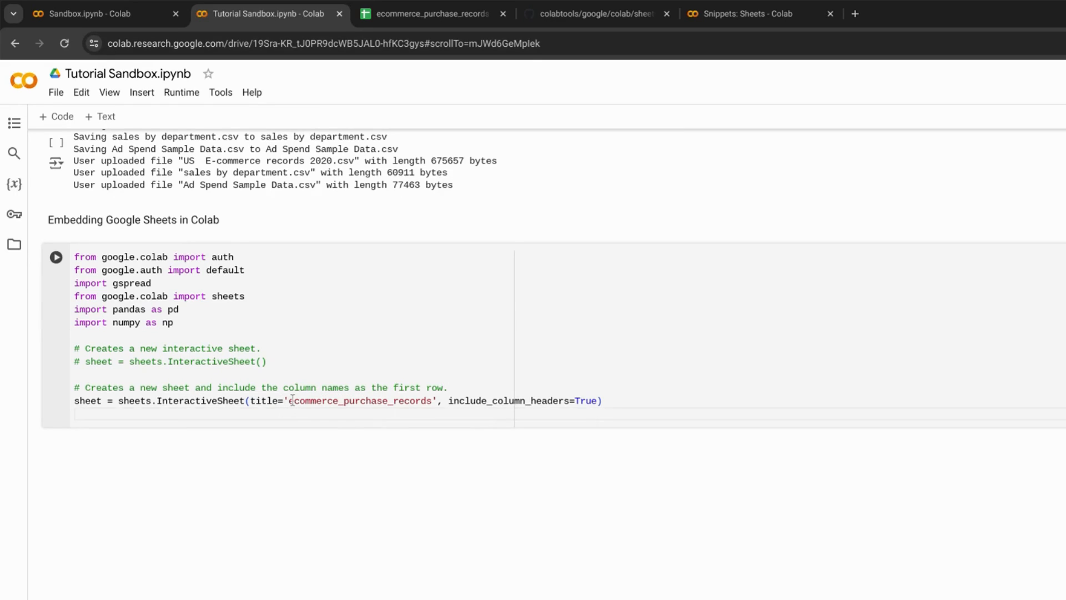
Step: Run the cell creating sheet 'ecommerce_purchase_records' with column headers, then scroll the records
double_click(360, 400)
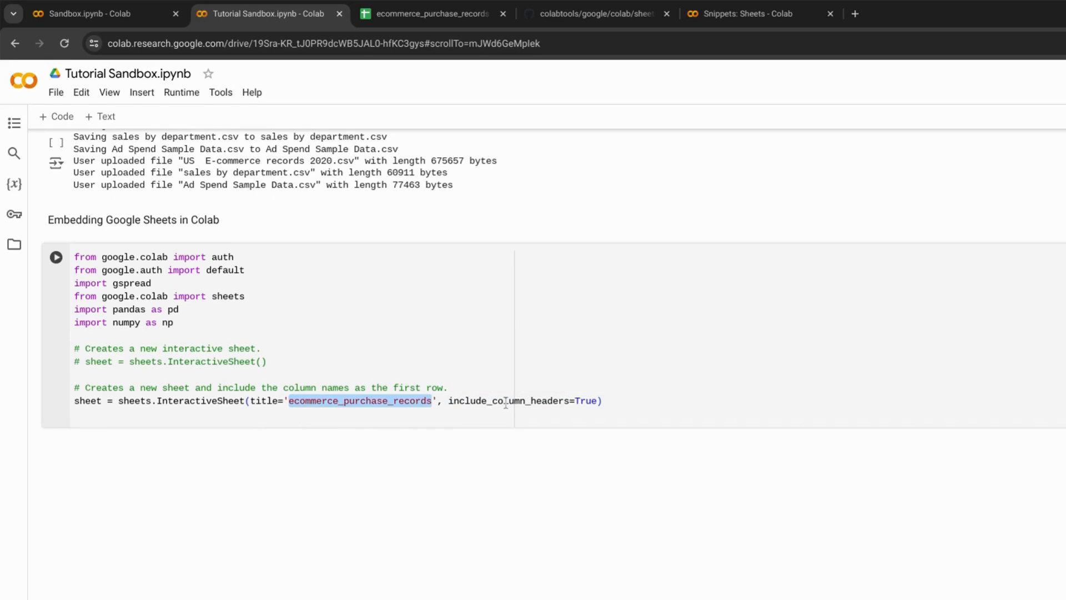
double_click(507, 399)
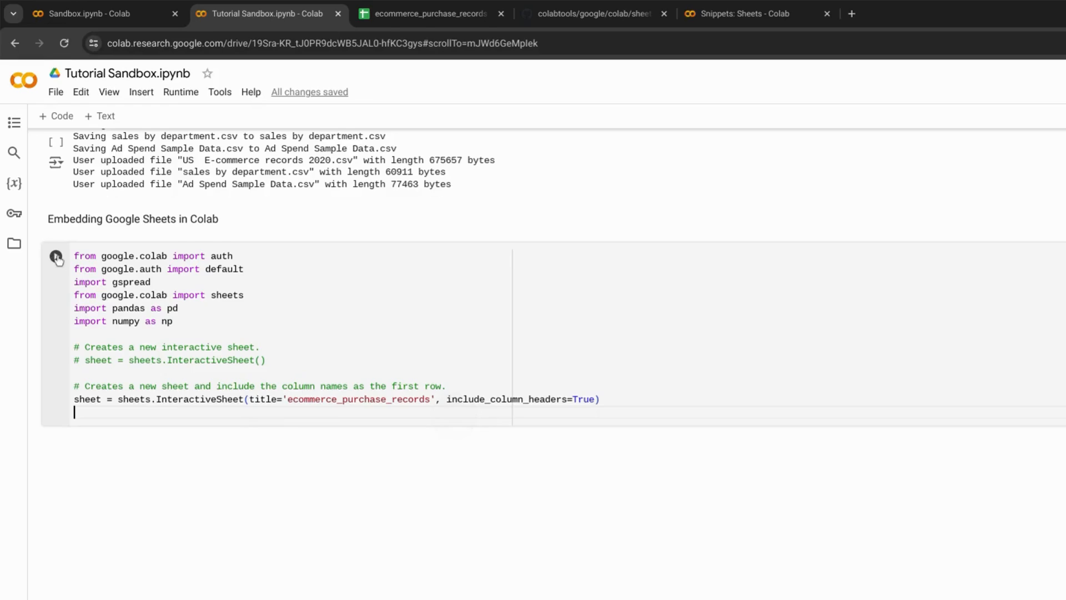
left_click(57, 258)
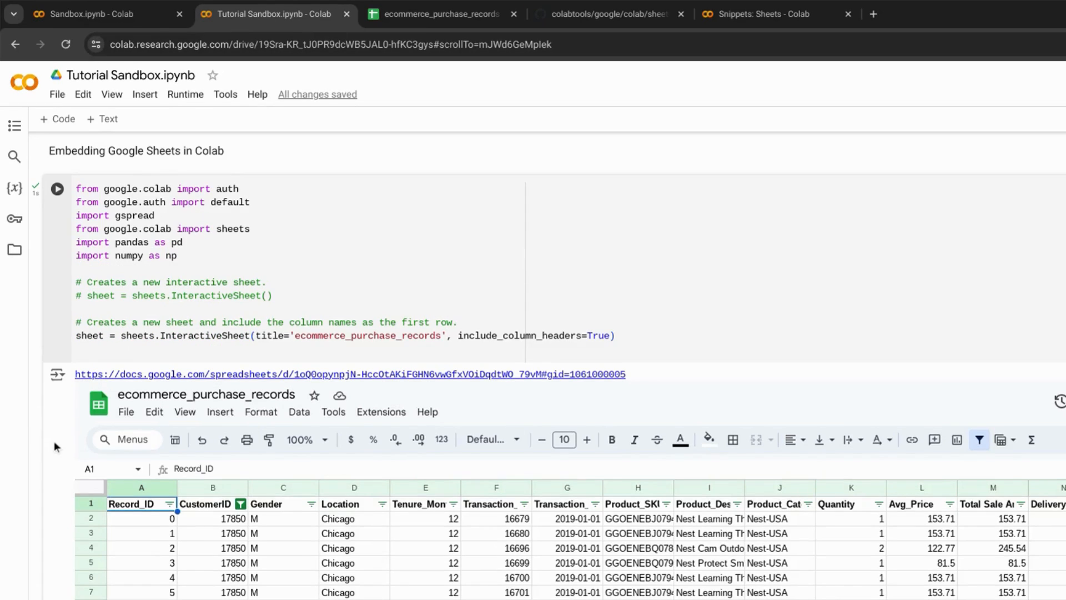
scroll("down", 3)
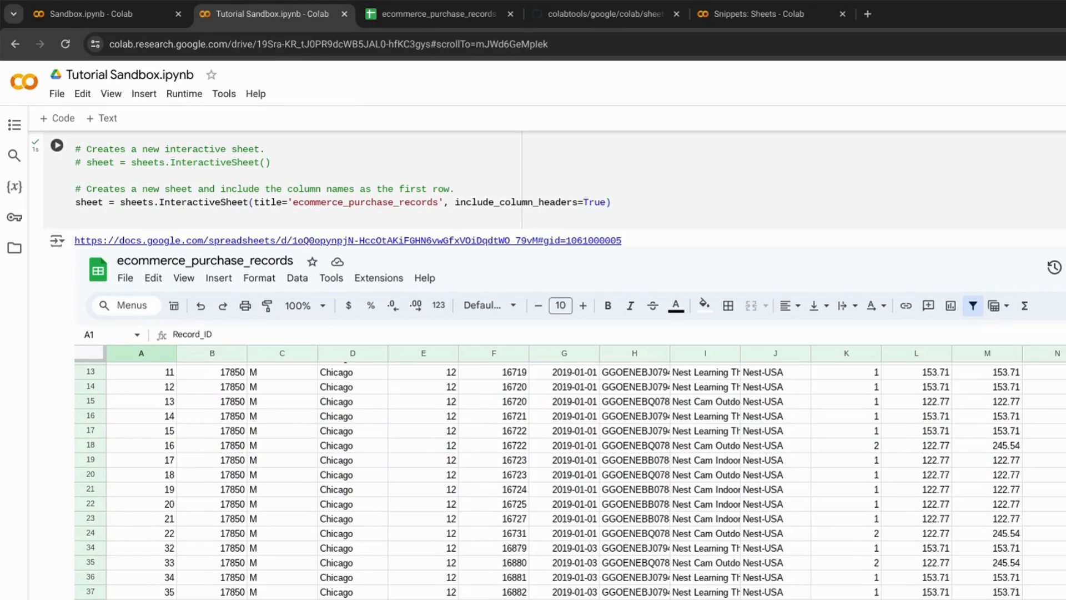
scroll("down", 3)
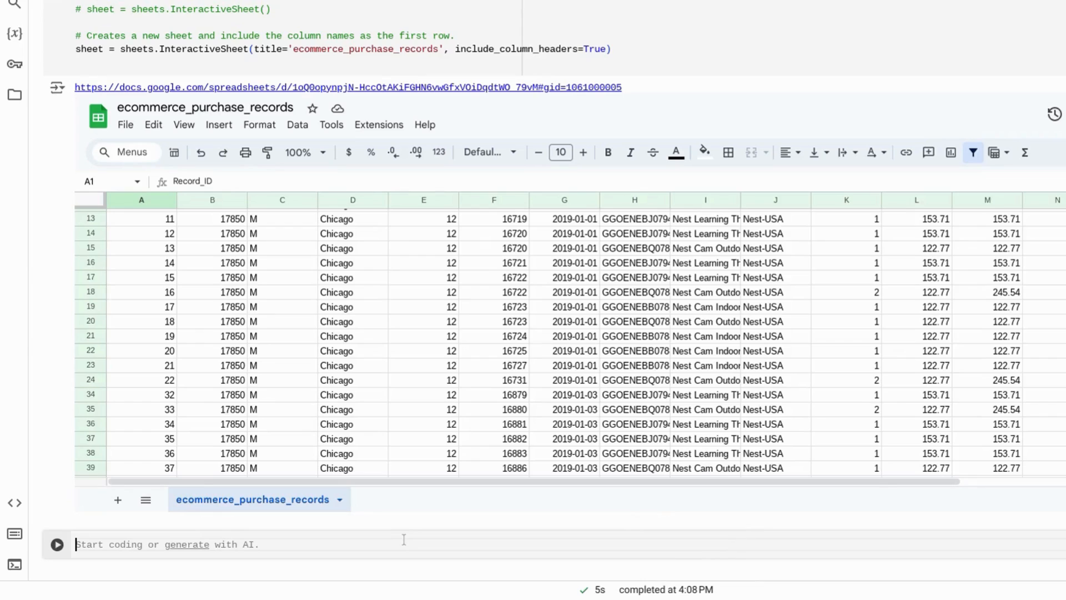
mouse_move(401, 531)
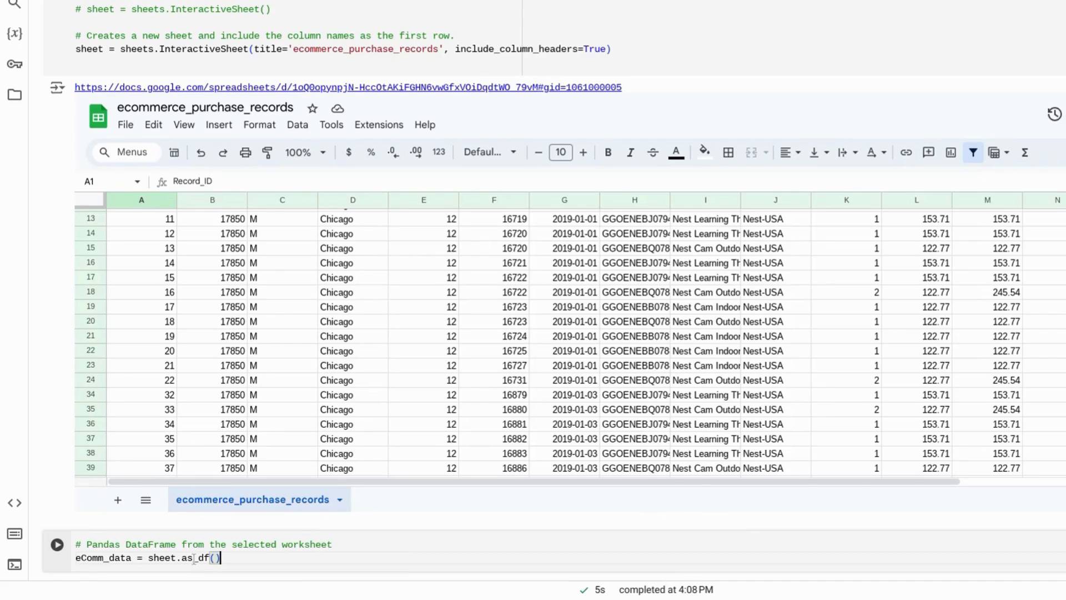
Step: Load the sheet with eComm_data = sheet.as_df() and run eComm_data.head()
type("eComm_da")
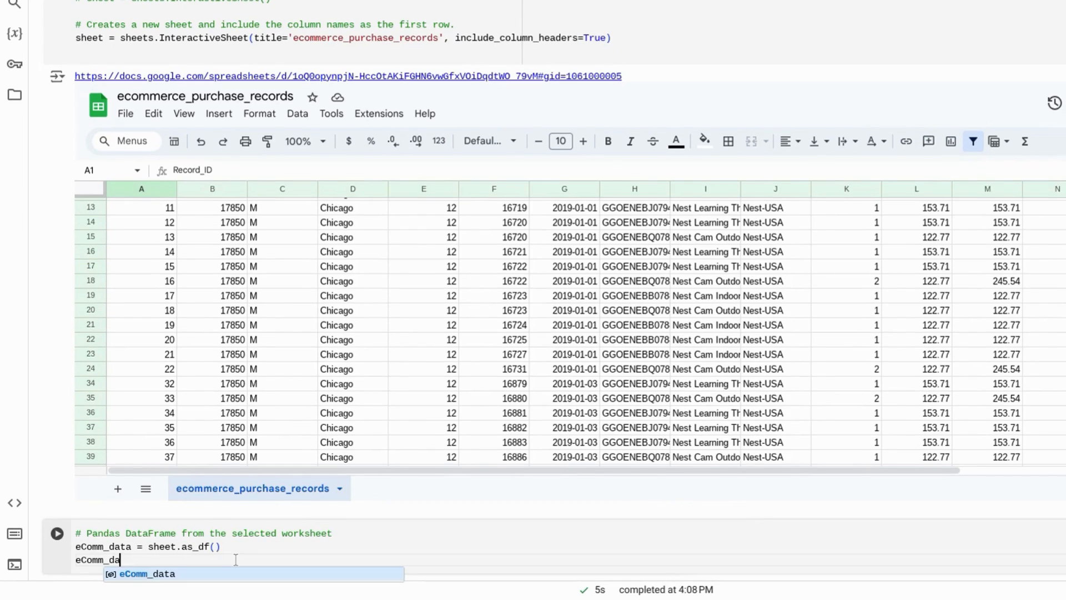
left_click(58, 529)
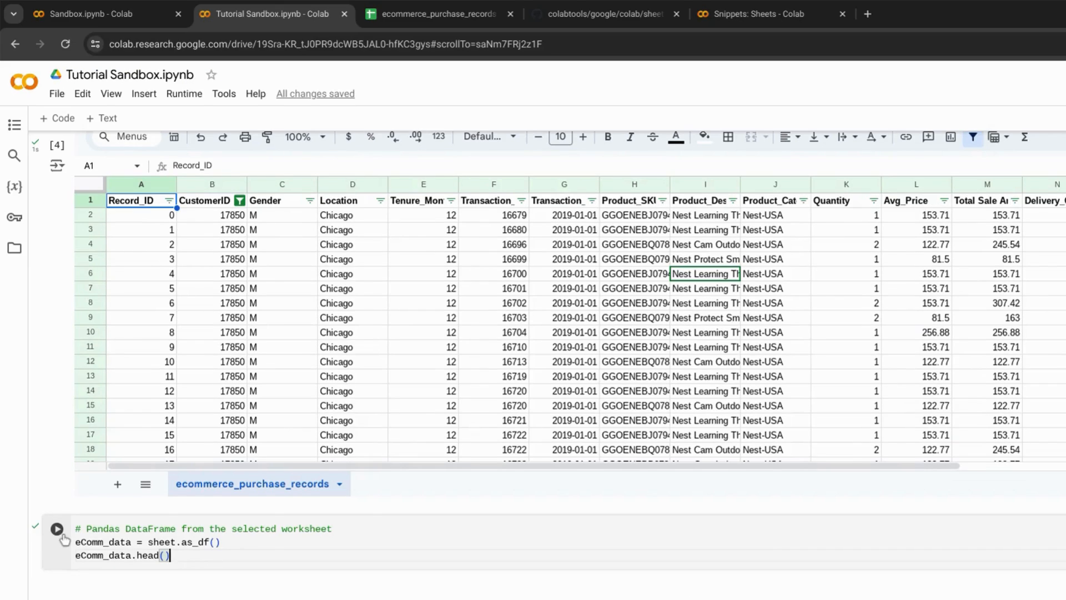
left_click(57, 529)
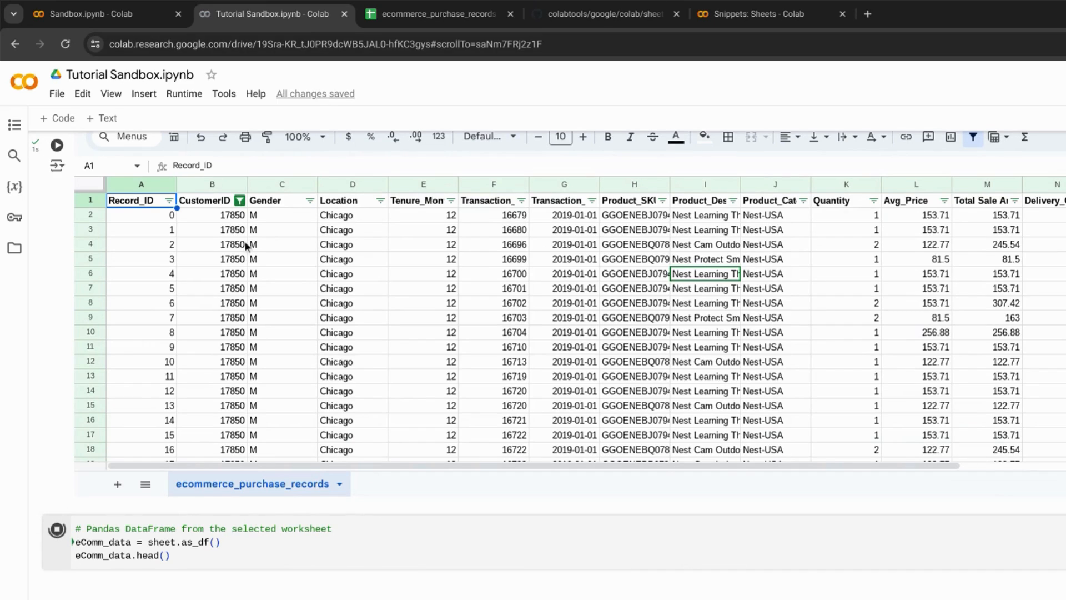
left_click(57, 529)
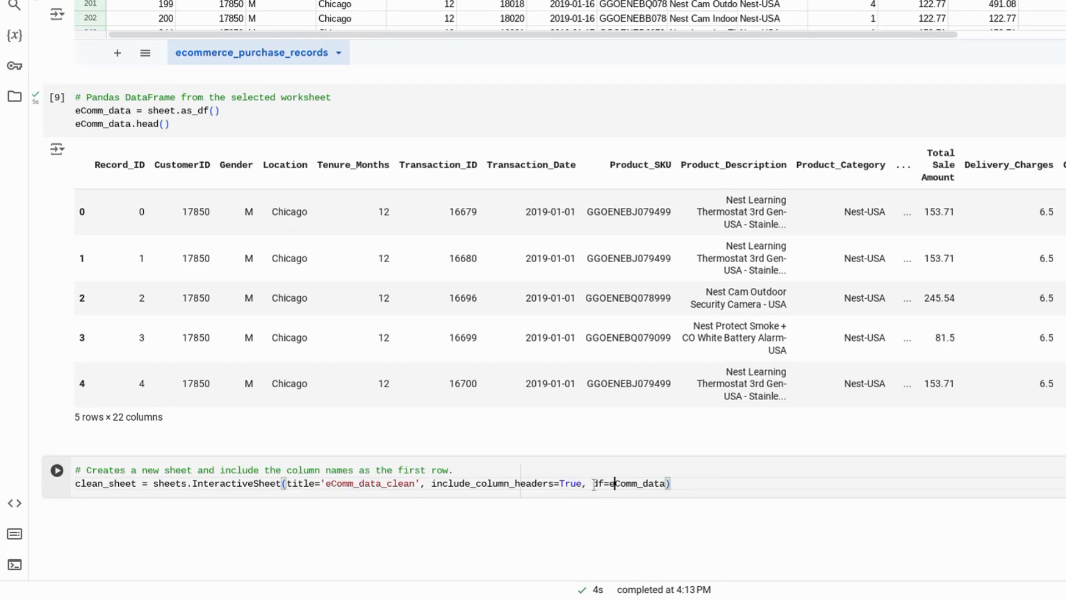
Step: Add a cell creating InteractiveSheet 'eComm_data_clean' with headers from df=eComm_data
double_click(638, 483)
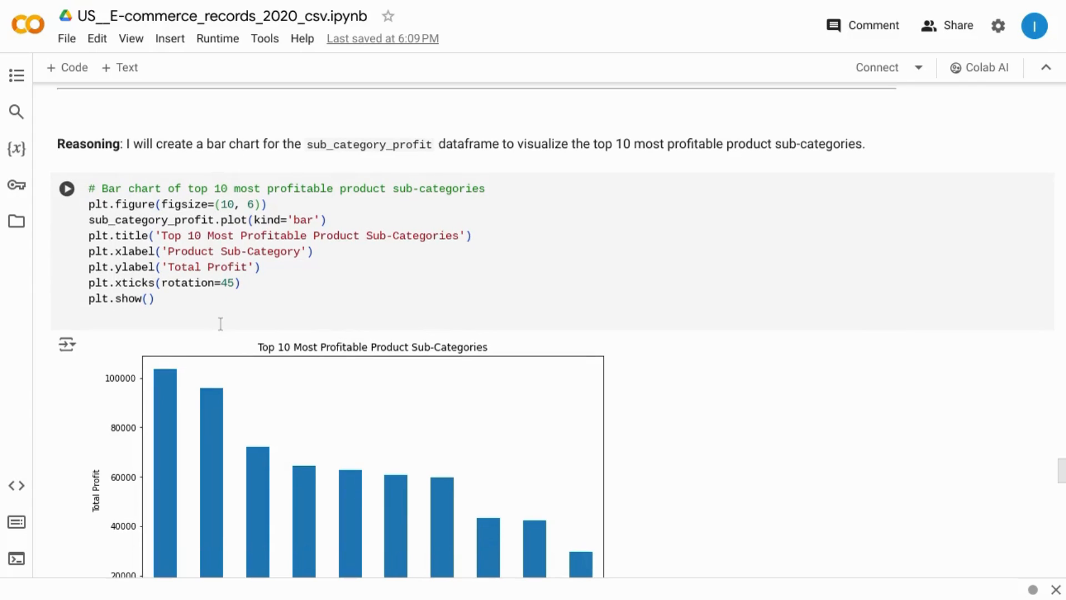
Step: Scroll through the US__E-commerce_records_2020_csv notebook's profit charts and Summary section
scroll("down", 3)
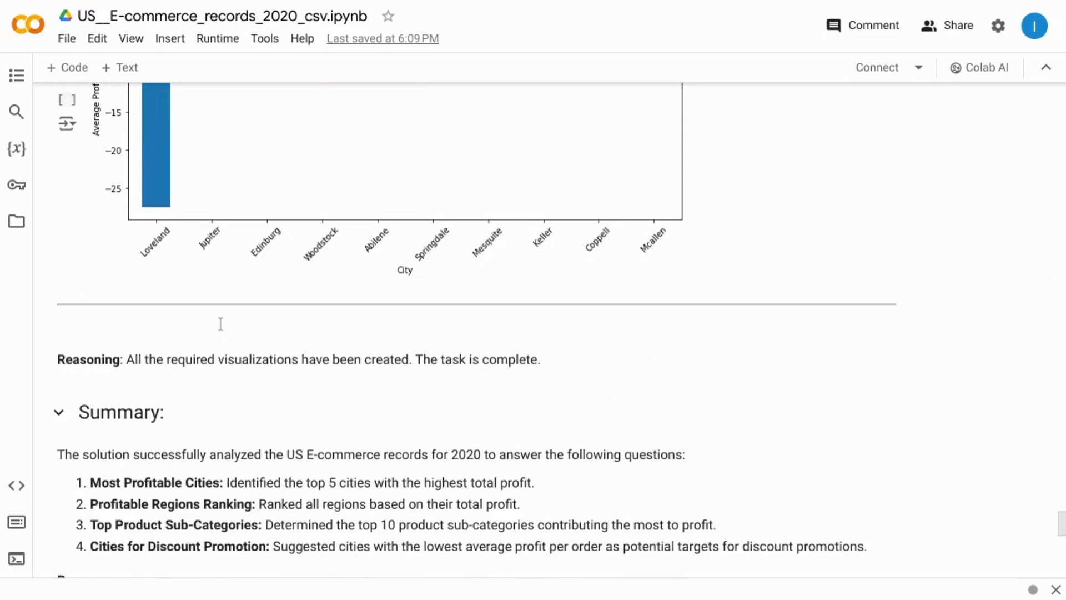
scroll("down", 3)
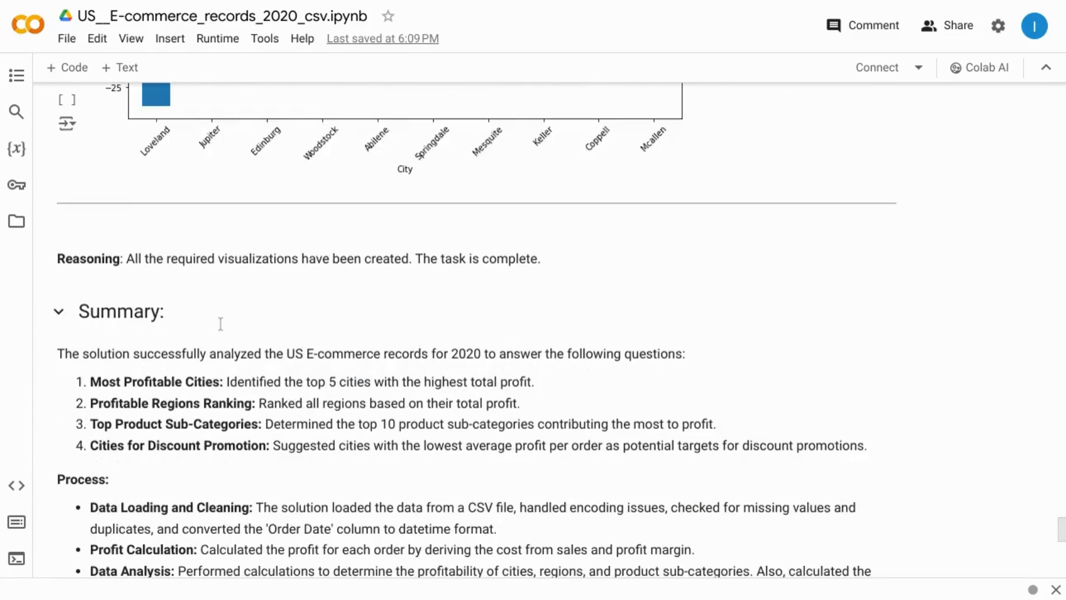
scroll("up", 3)
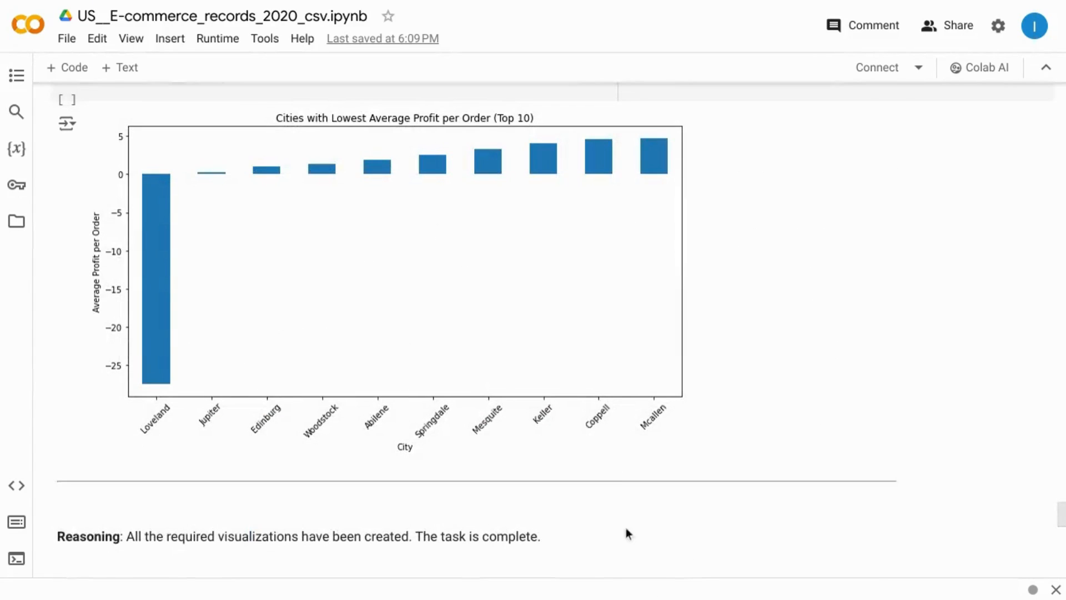